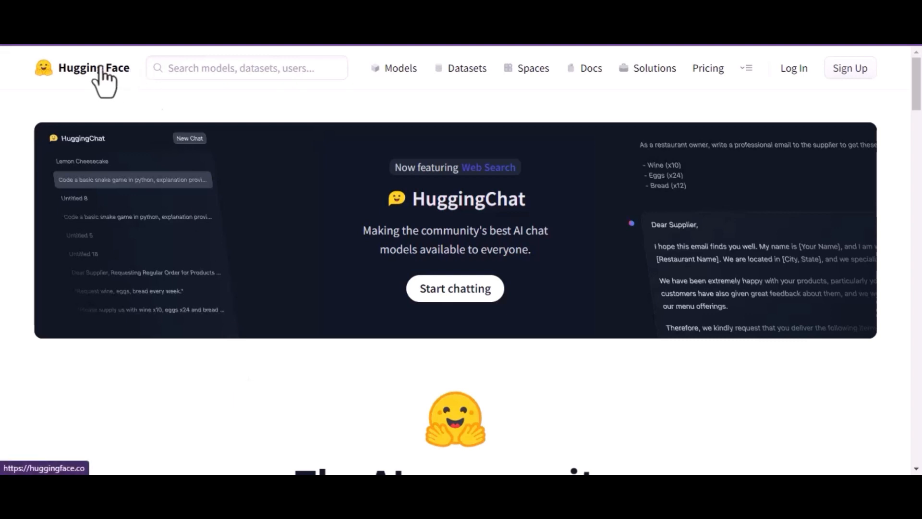
pyautogui.moveTo(80, 88)
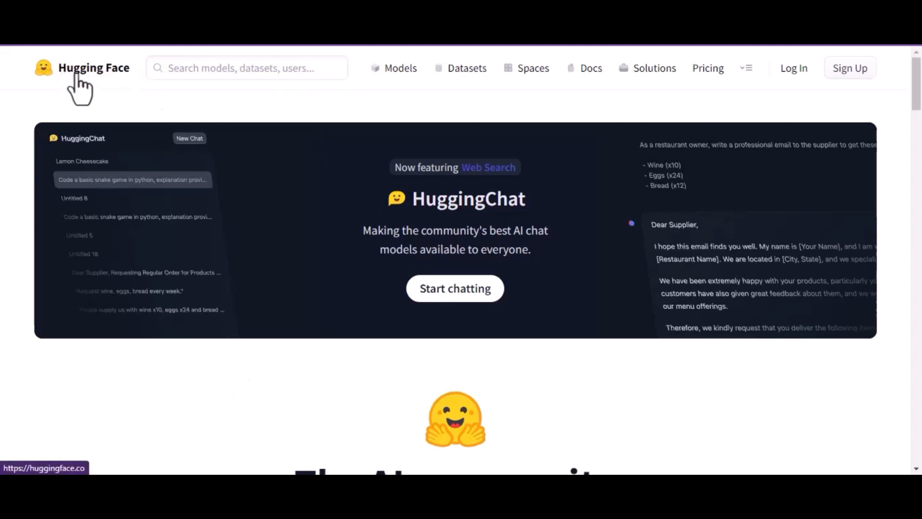
pyautogui.moveTo(129, 88)
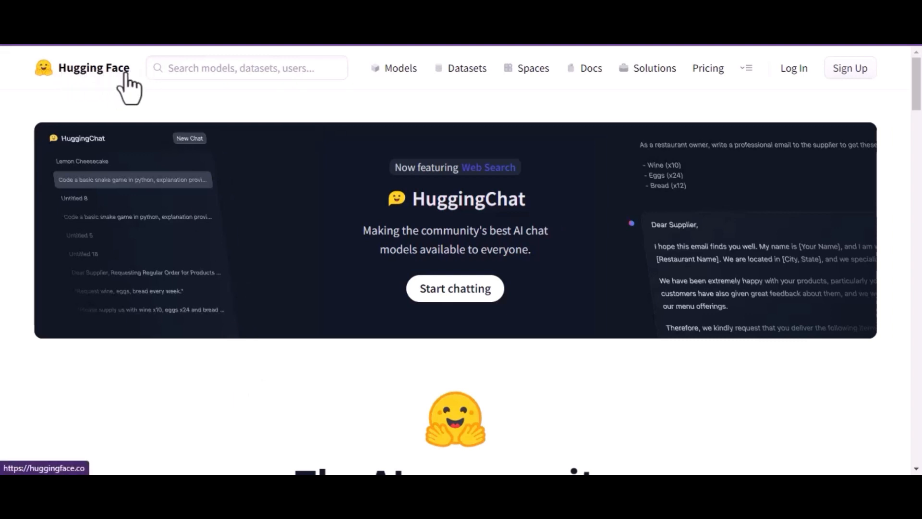
# - Search the Hugging Face Spaces directory for 'vinthony' to isolate the SadTalker Space
pyautogui.scroll(-3)
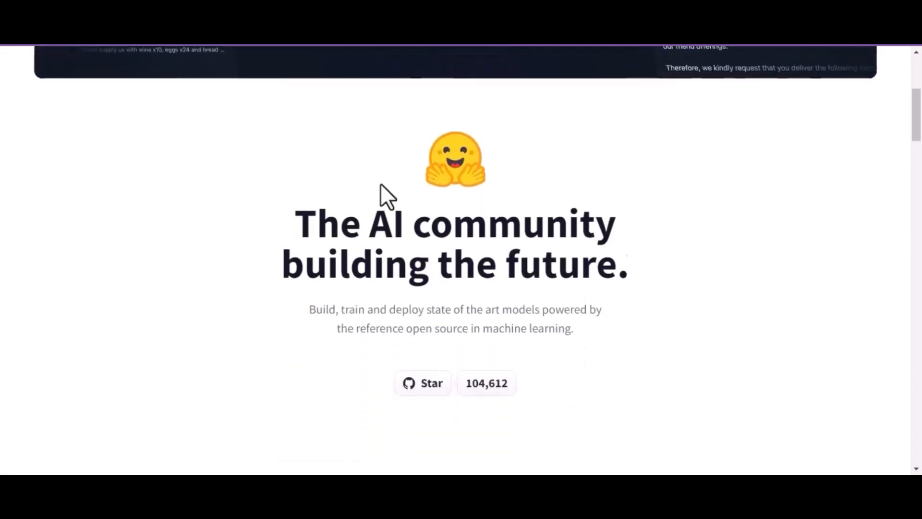
pyautogui.scroll(-3)
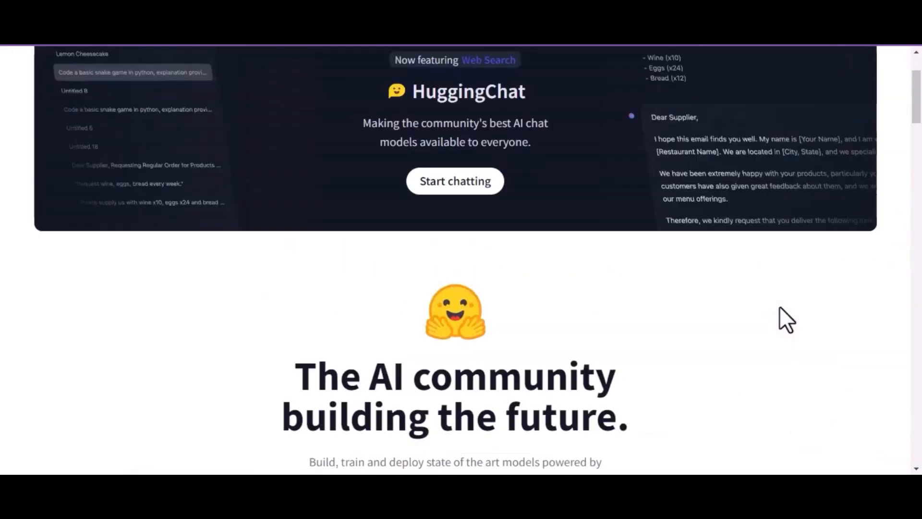
pyautogui.scroll(3)
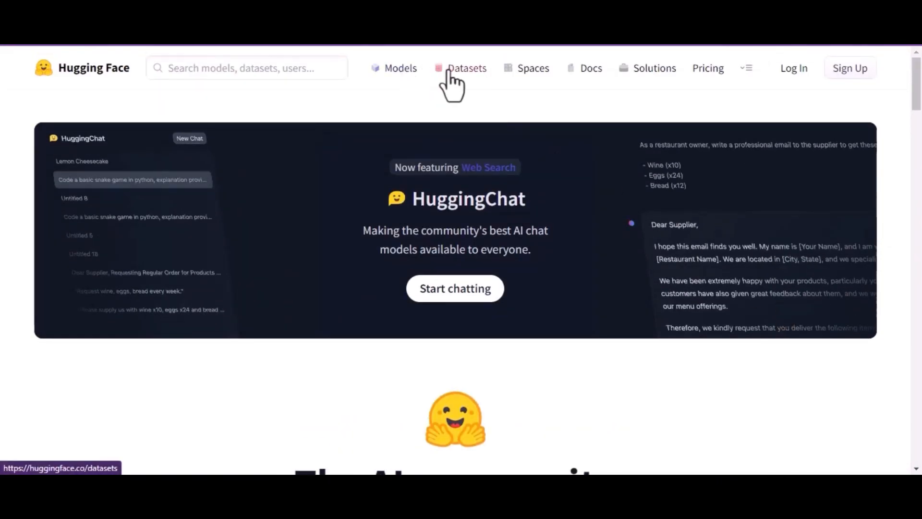
pyautogui.moveTo(534, 68)
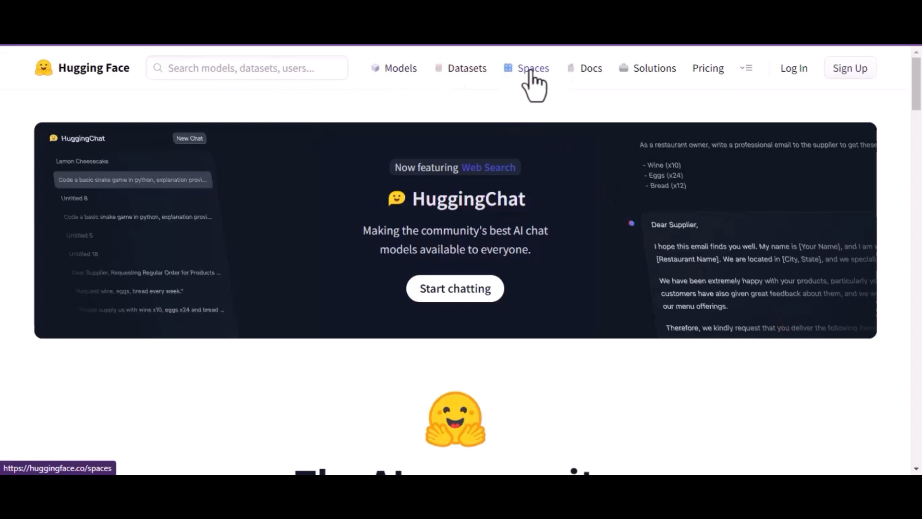
pyautogui.click(533, 68)
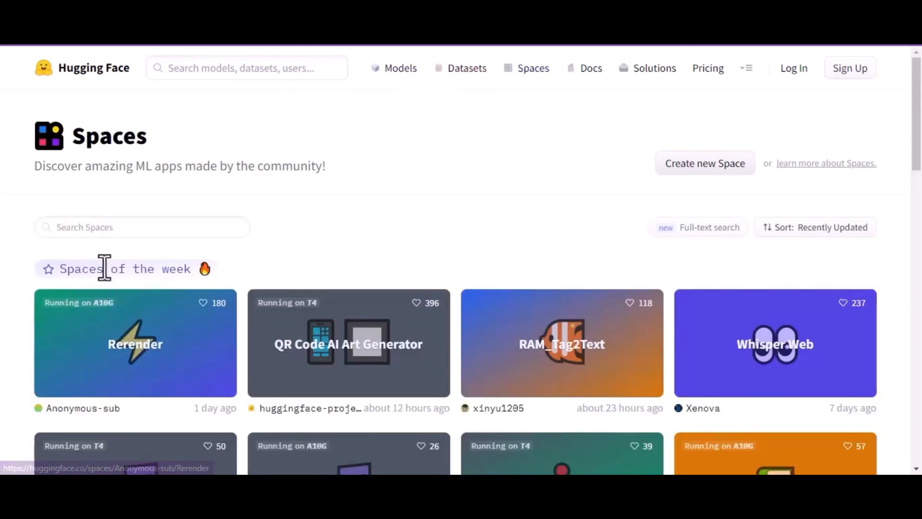
pyautogui.write('vint')
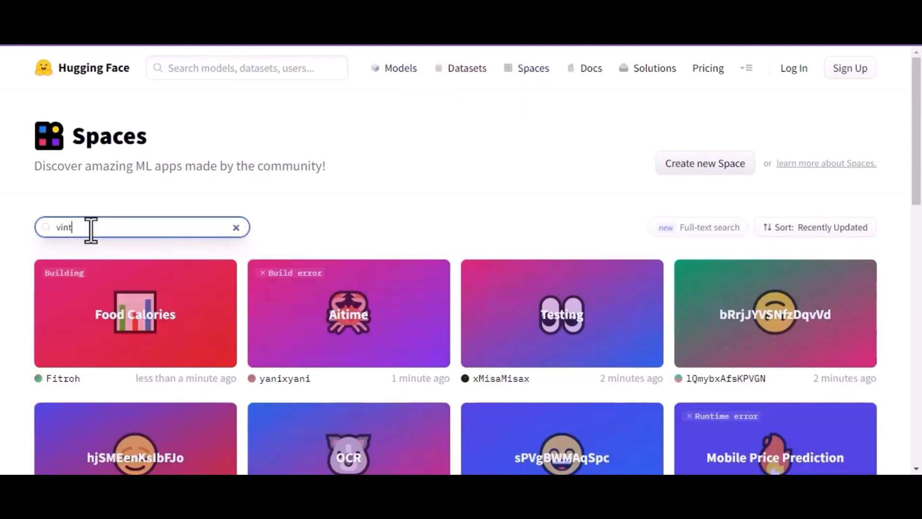
pyautogui.write('hony')
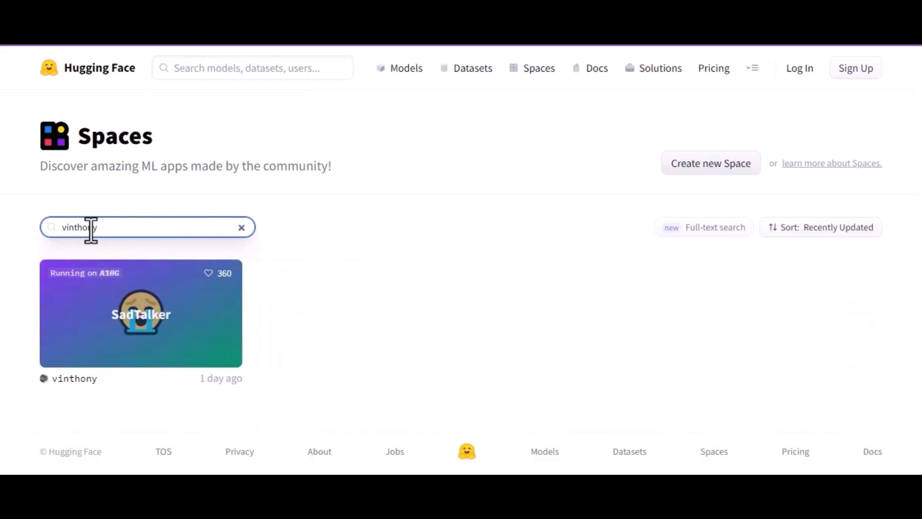
pyautogui.moveTo(111, 264)
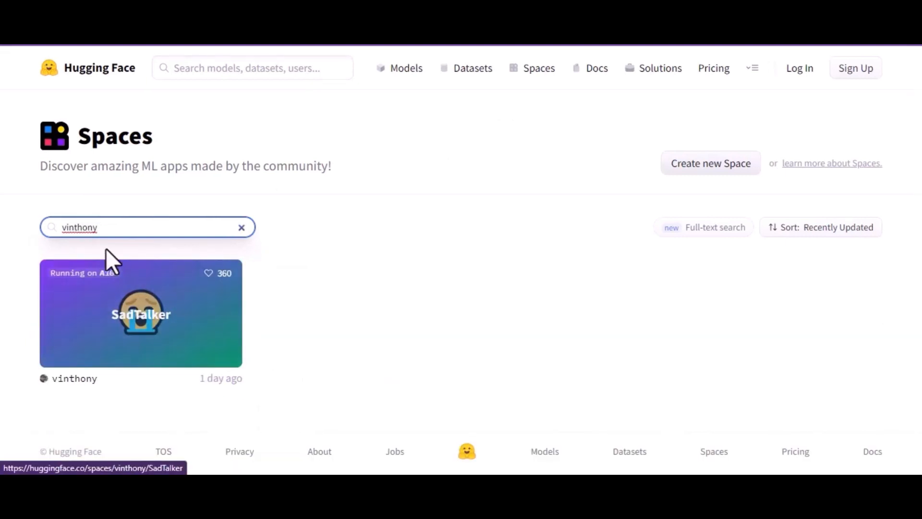
pyautogui.moveTo(142, 329)
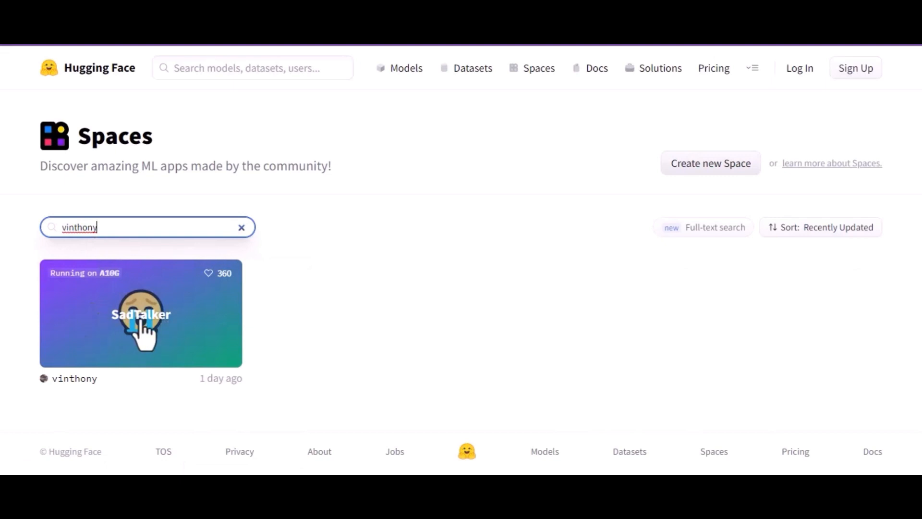
# - Open the SadTalker Space and upload the woman's portrait photo as the source image
pyautogui.click(141, 314)
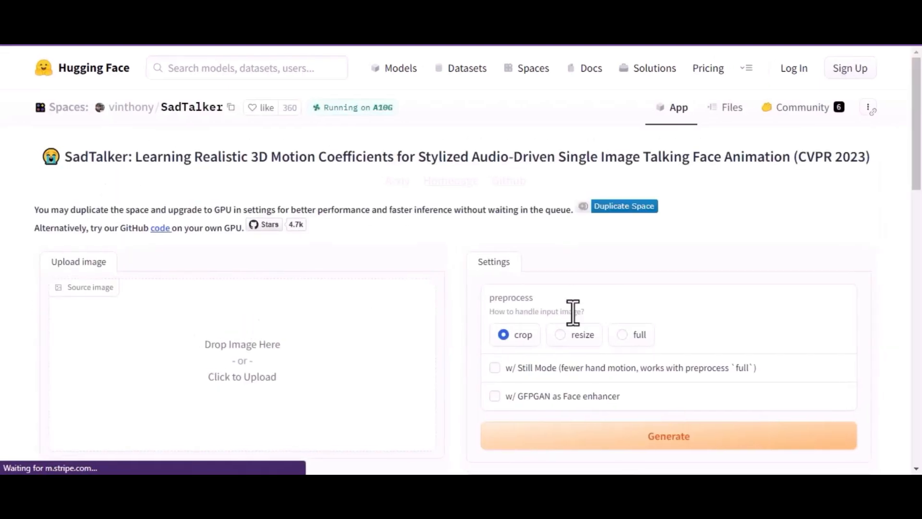
pyautogui.moveTo(676, 209)
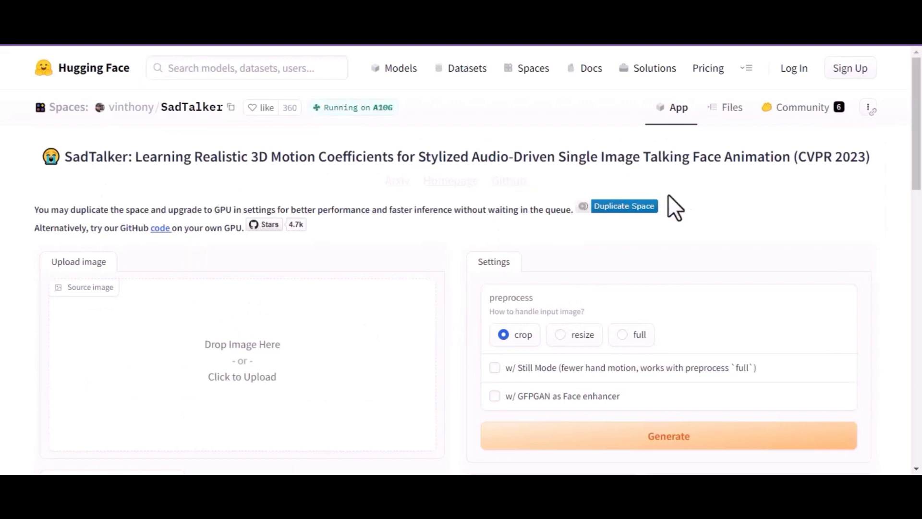
pyautogui.scroll(-3)
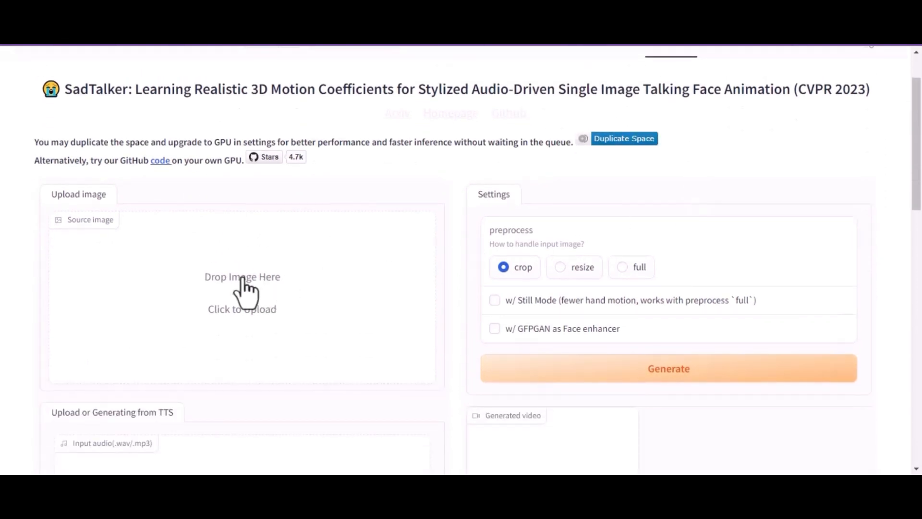
pyautogui.click(242, 293)
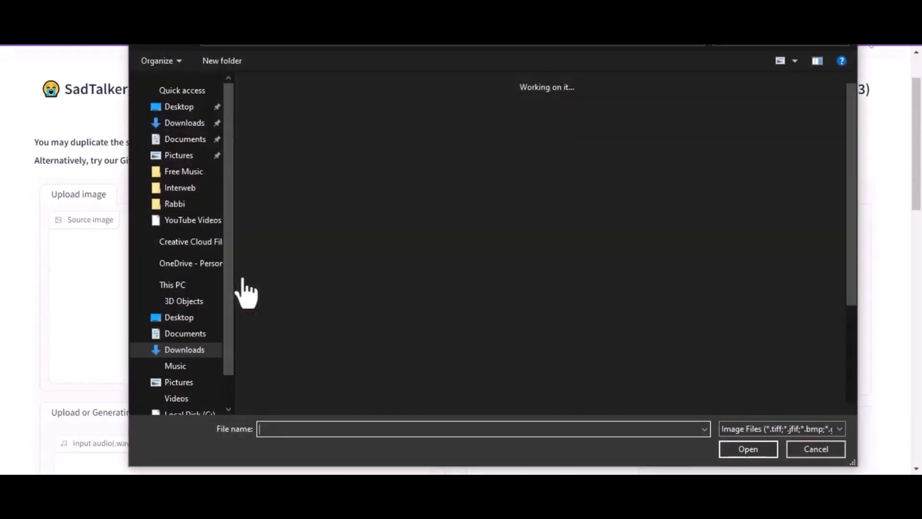
pyautogui.click(281, 126)
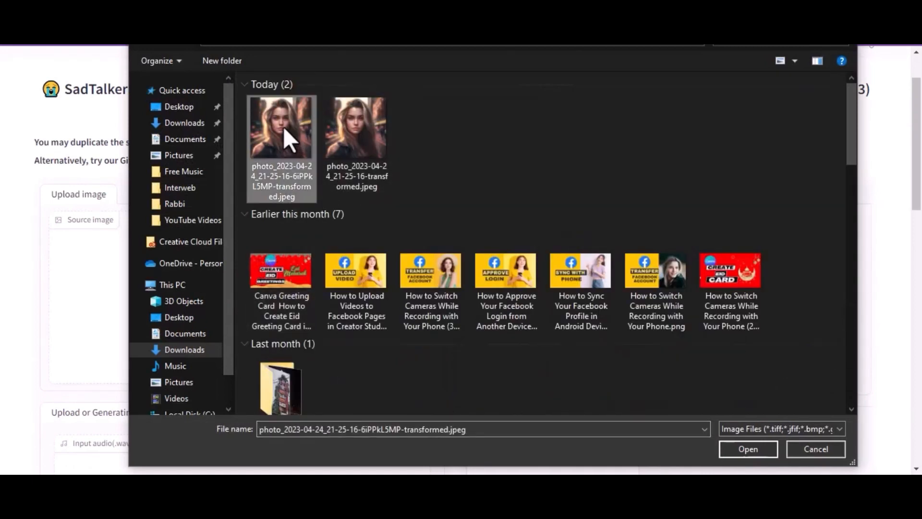
pyautogui.click(747, 448)
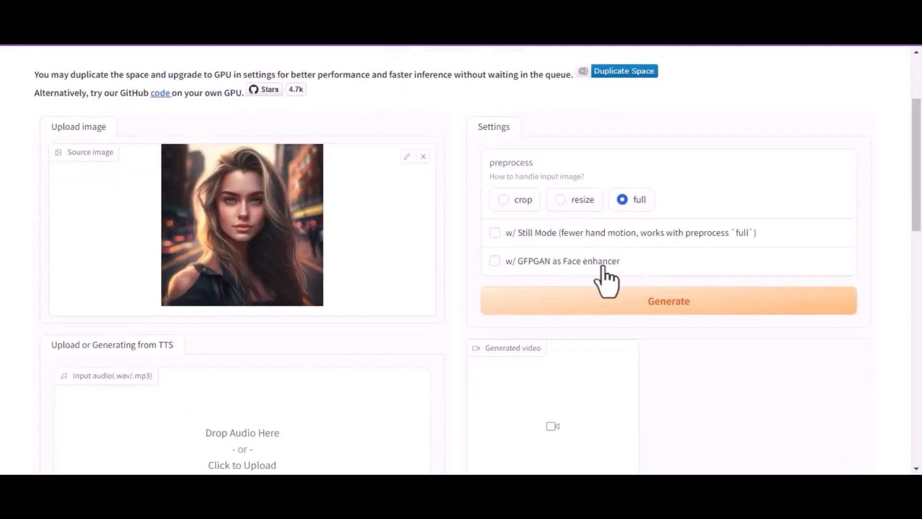
pyautogui.moveTo(544, 282)
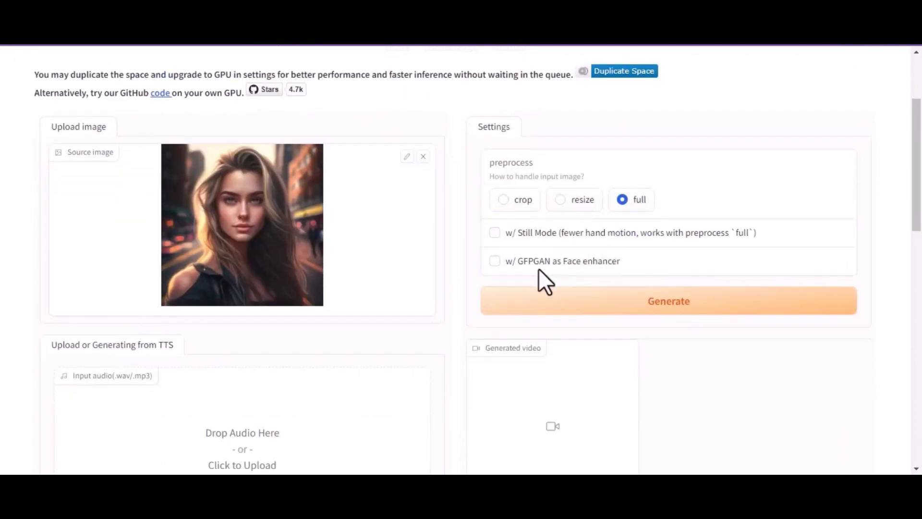
# - Enable 'w/ GFPGAN as Face enhancer' and upload the 10-second .wav clip as input audio
pyautogui.click(495, 260)
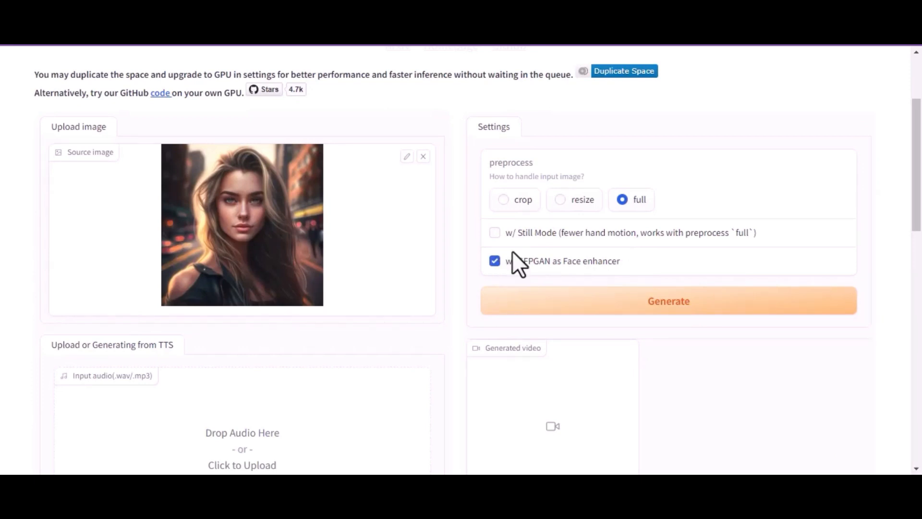
pyautogui.scroll(3)
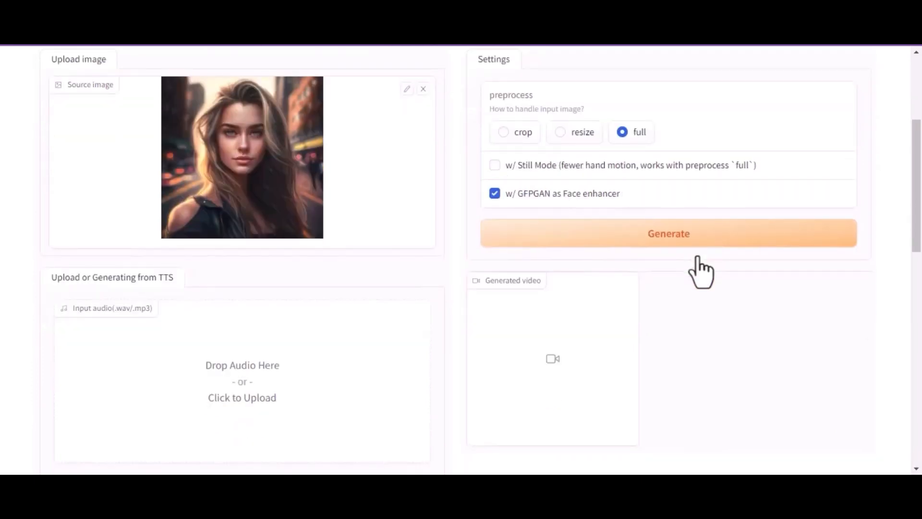
pyautogui.moveTo(246, 398)
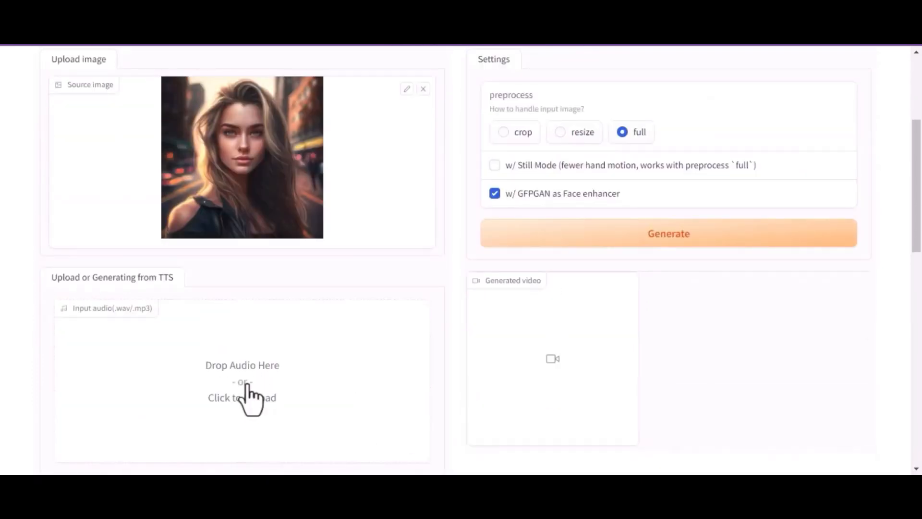
pyautogui.click(241, 382)
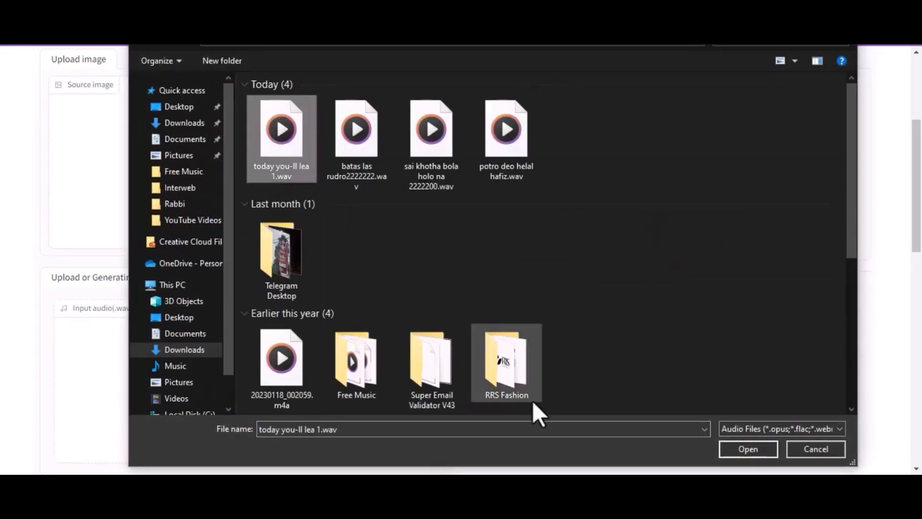
pyautogui.click(747, 448)
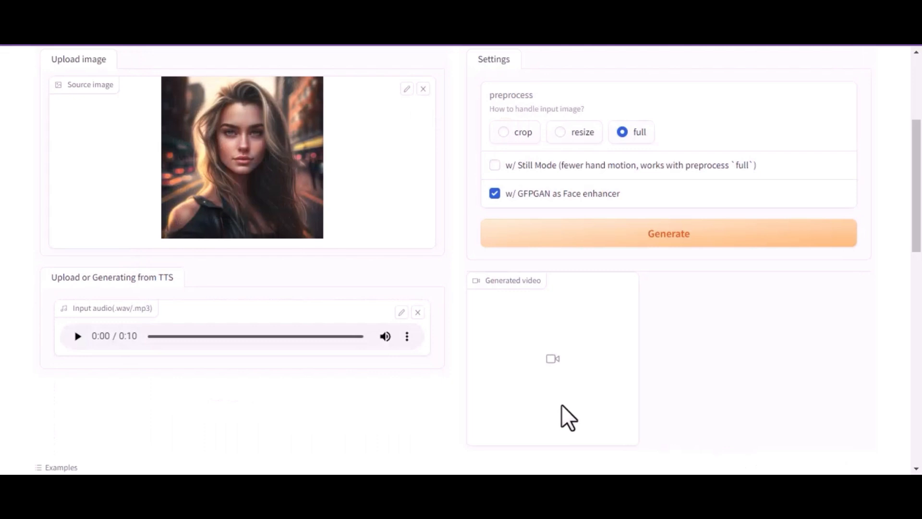
pyautogui.moveTo(256, 365)
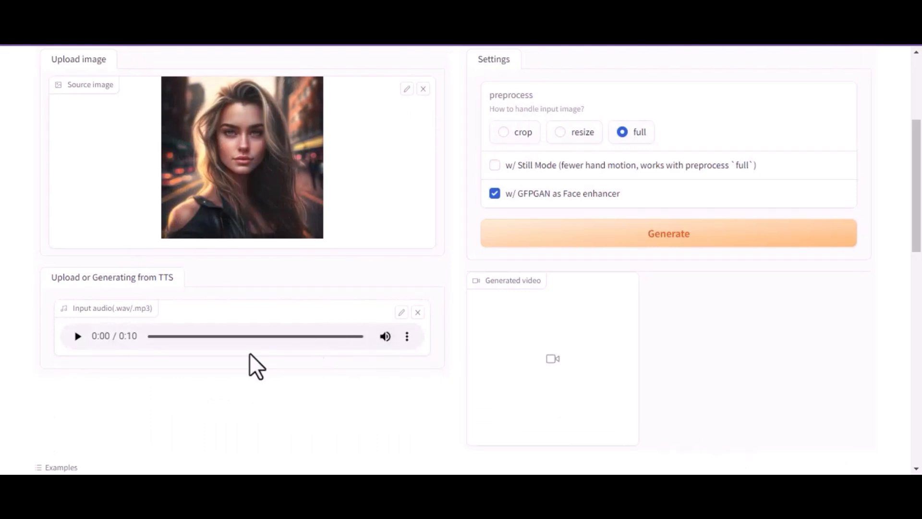
# - Play the generated 10-second talking-face video in the Generated video player
pyautogui.scroll(3)
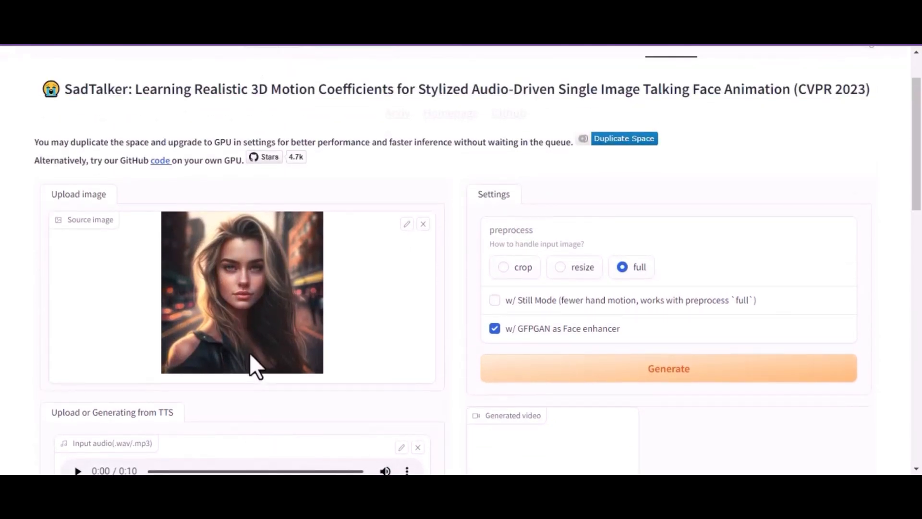
pyautogui.scroll(-3)
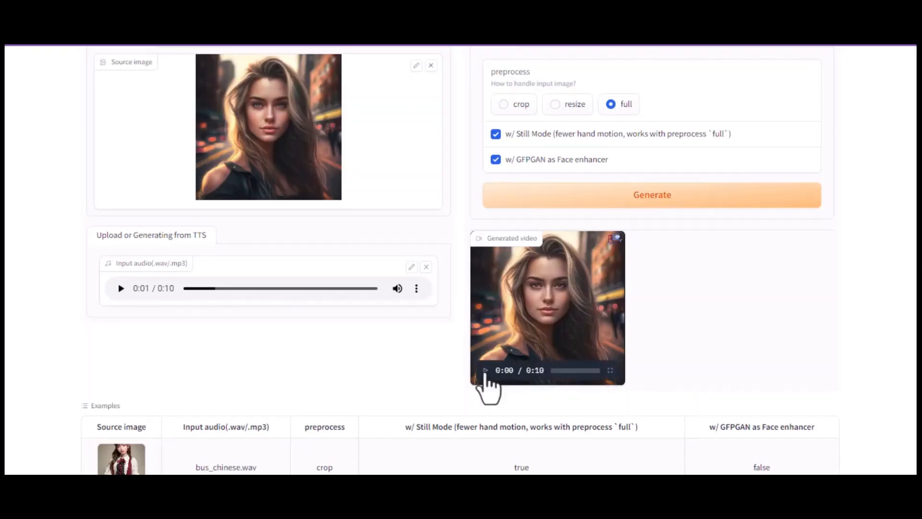
pyautogui.click(486, 370)
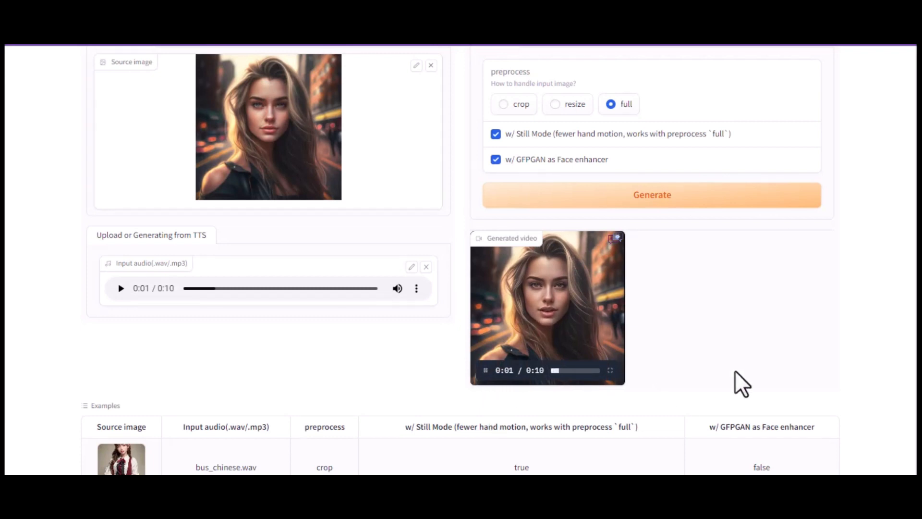
pyautogui.moveTo(704, 380)
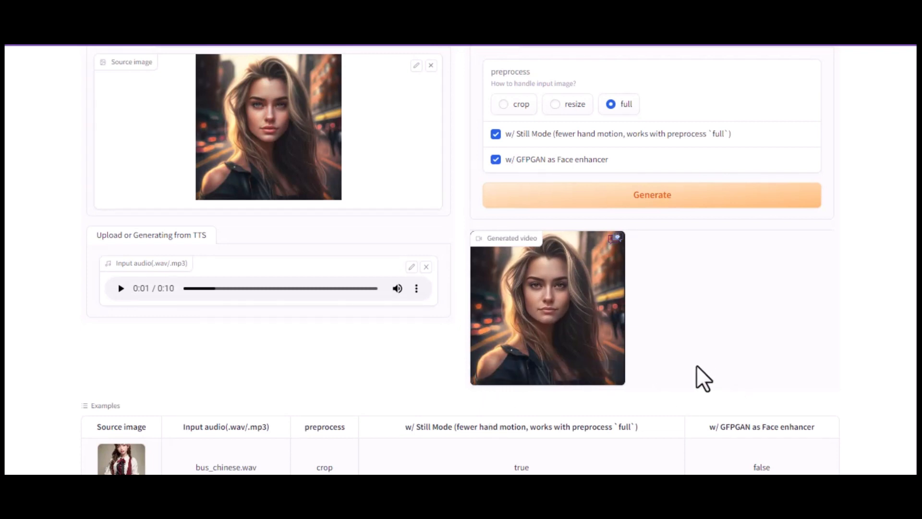
# - Save the generated video to disk as 'ai avatar01.mp4'
pyautogui.click(547, 306)
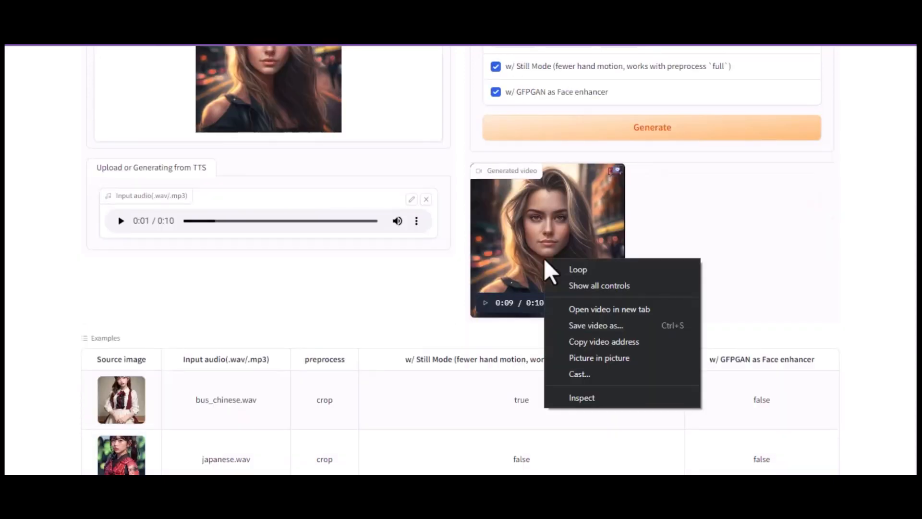
pyautogui.moveTo(600, 335)
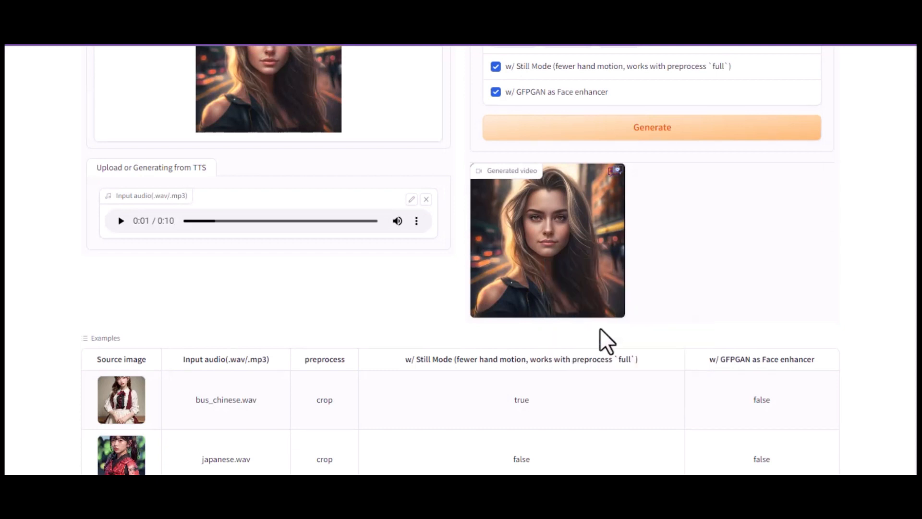
pyautogui.click(652, 127)
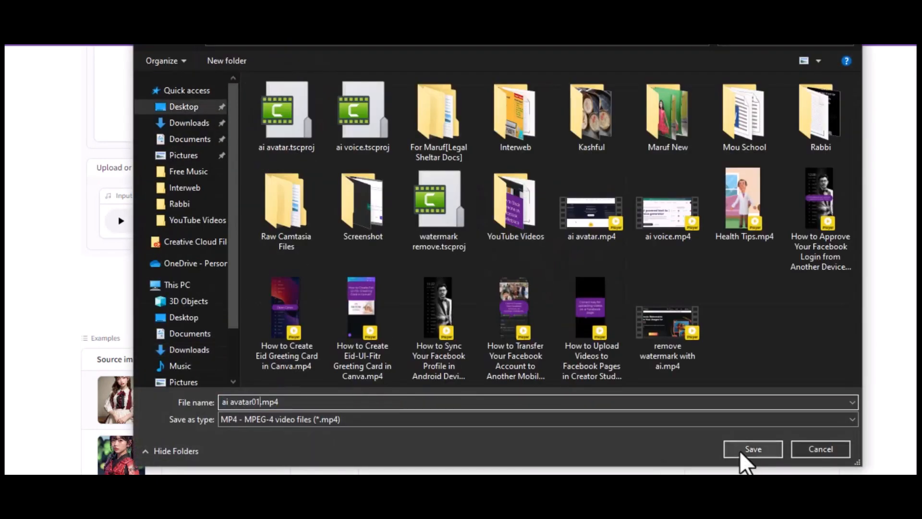
pyautogui.click(752, 449)
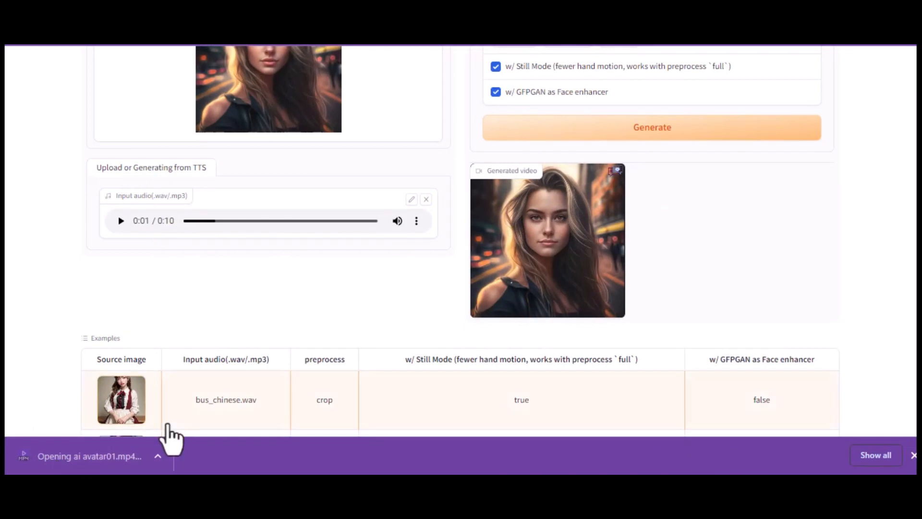
pyautogui.moveTo(270, 412)
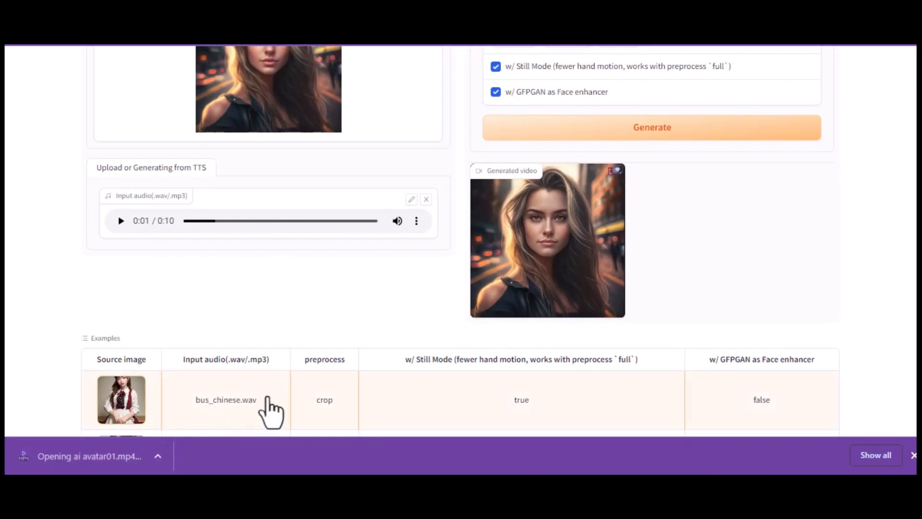
# - Launch ai avatar01.mp4 from the download bar in the media player
pyautogui.click(89, 456)
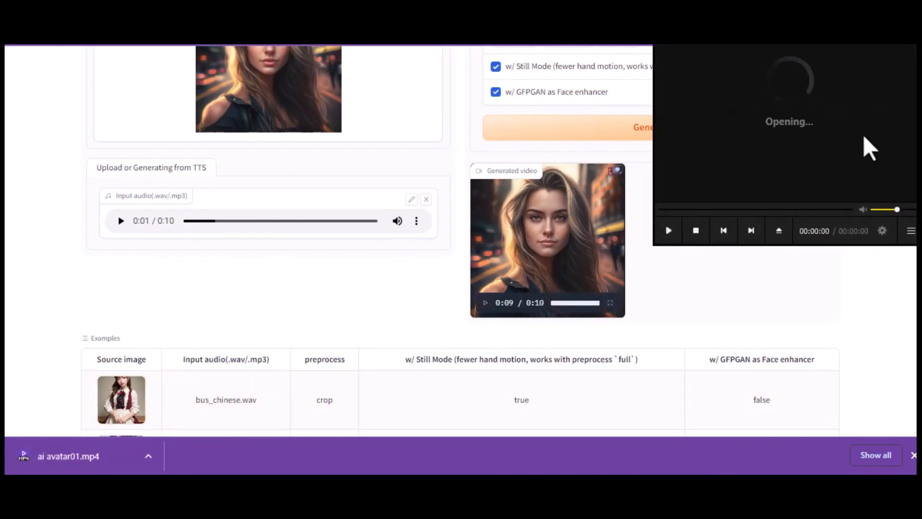